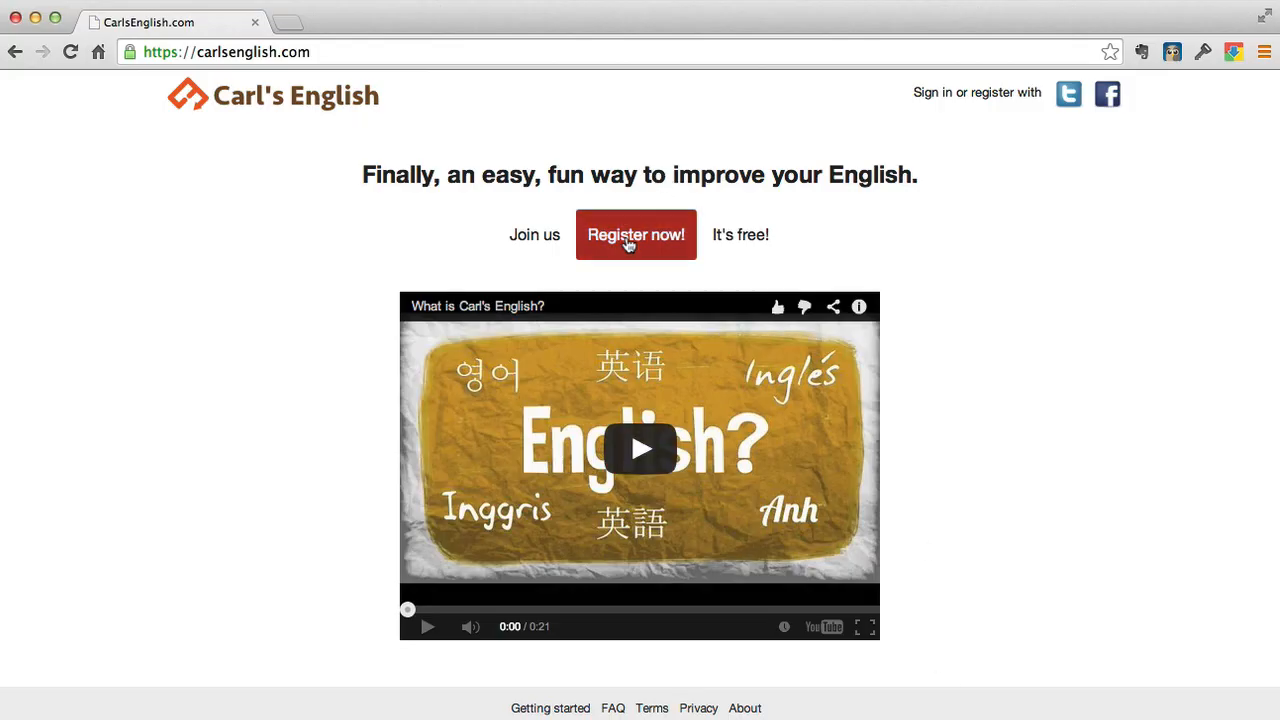
mouse_move(1070, 96)
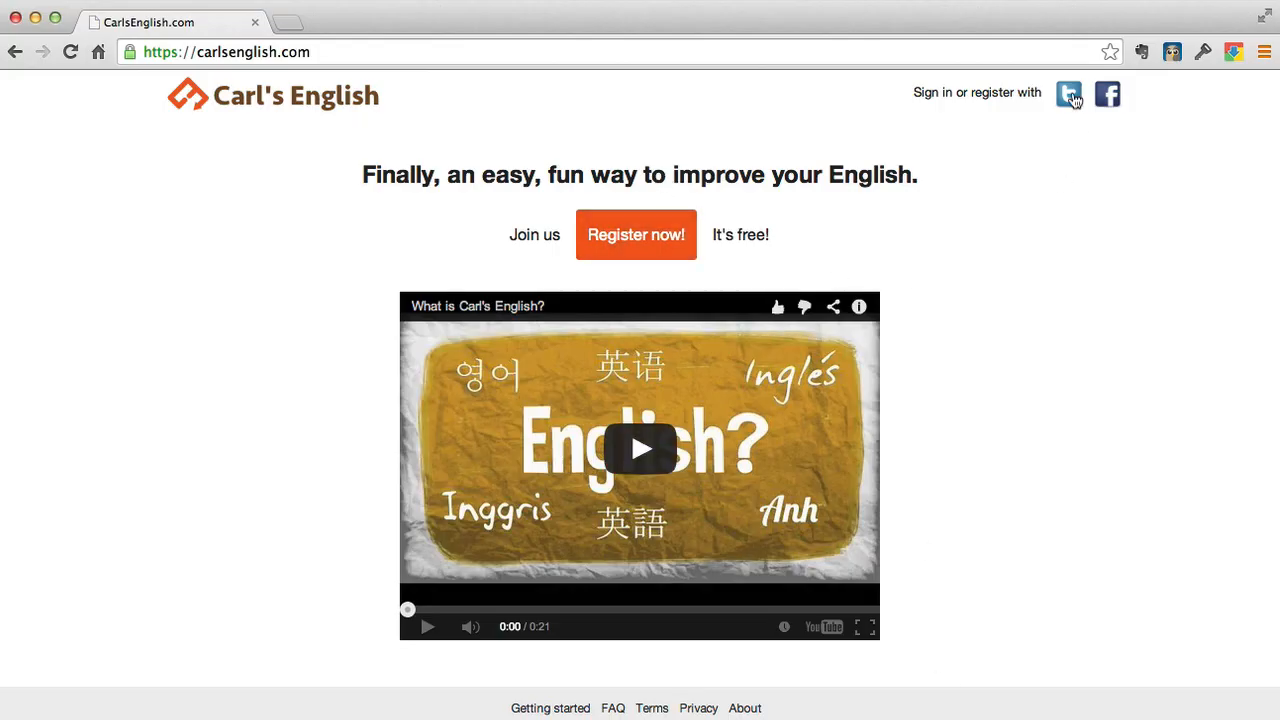
Sign in through Twitter and authorize the site to reach the exercise list.
left_click(1068, 94)
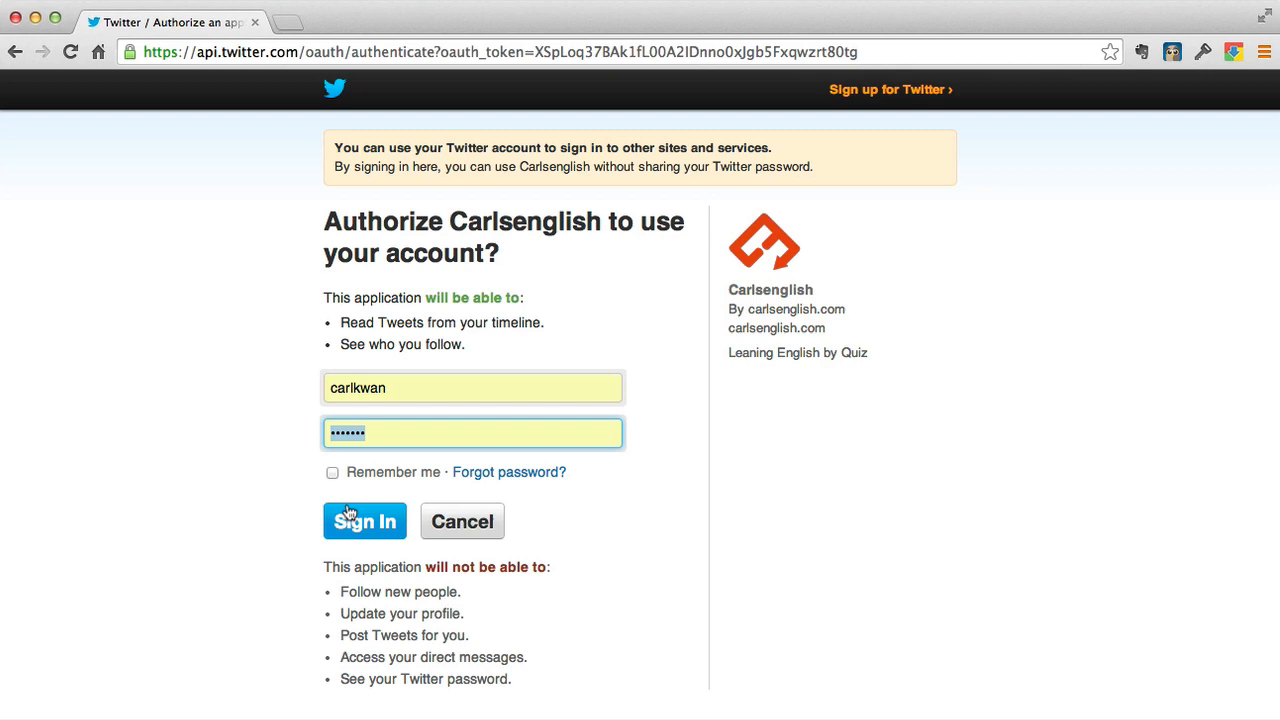
left_click(364, 520)
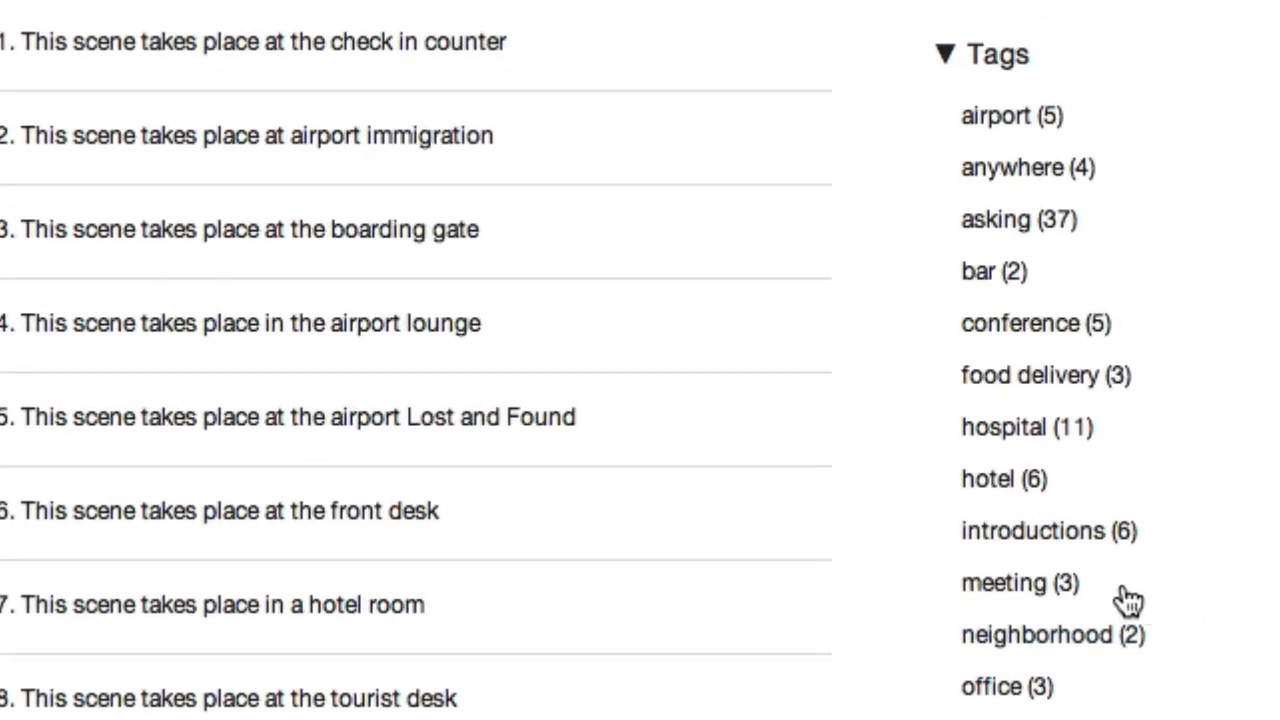
mouse_move(1270, 264)
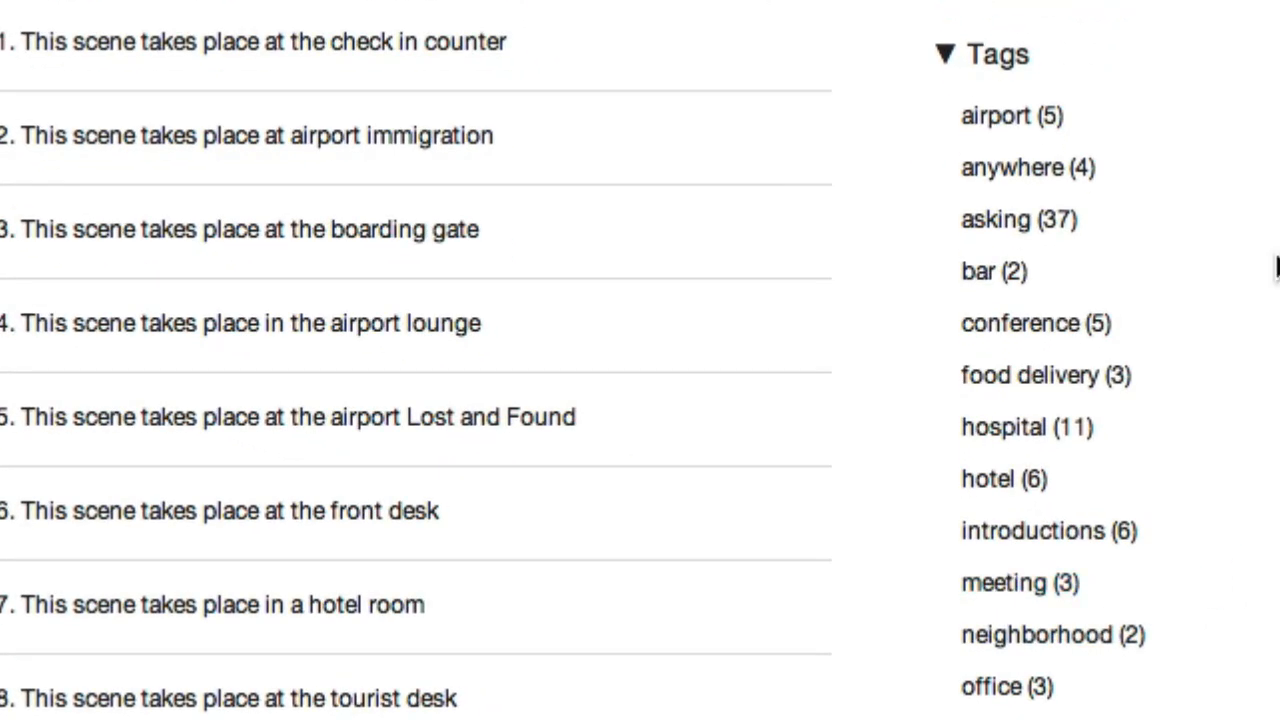
Browse the episode list to find episode 6, the front desk scene.
scroll("down", 3)
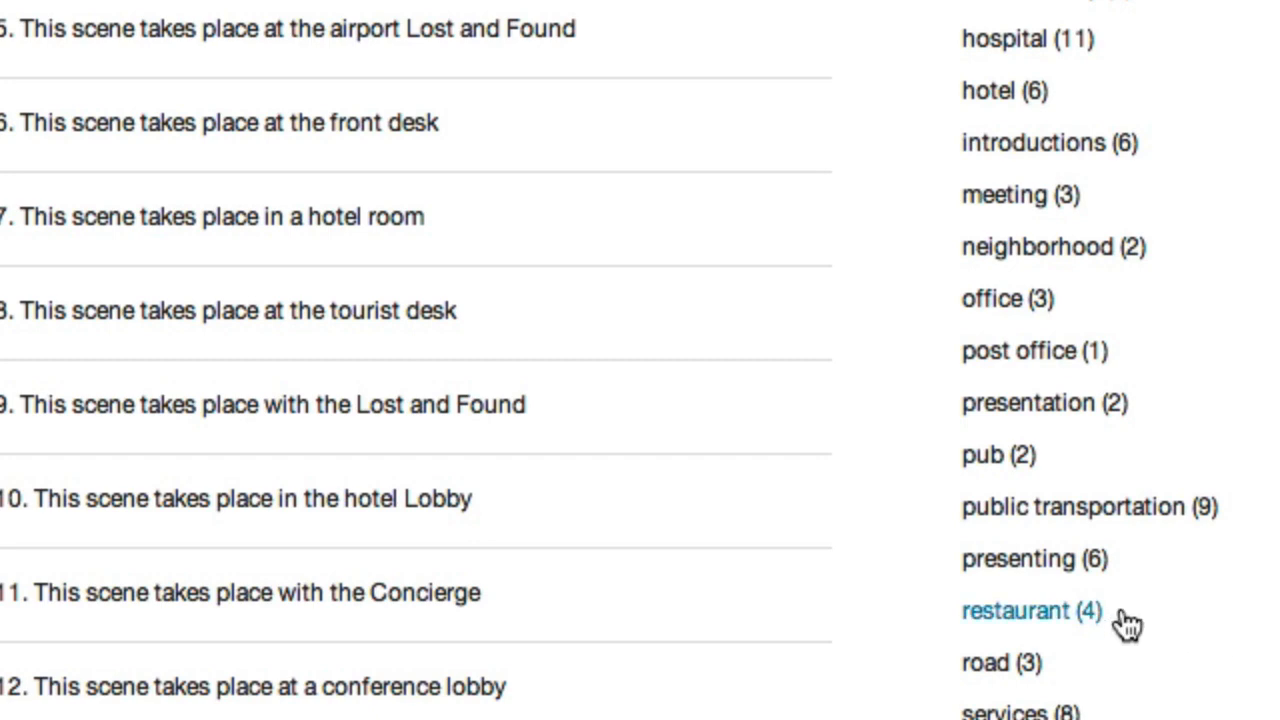
scroll("up", 3)
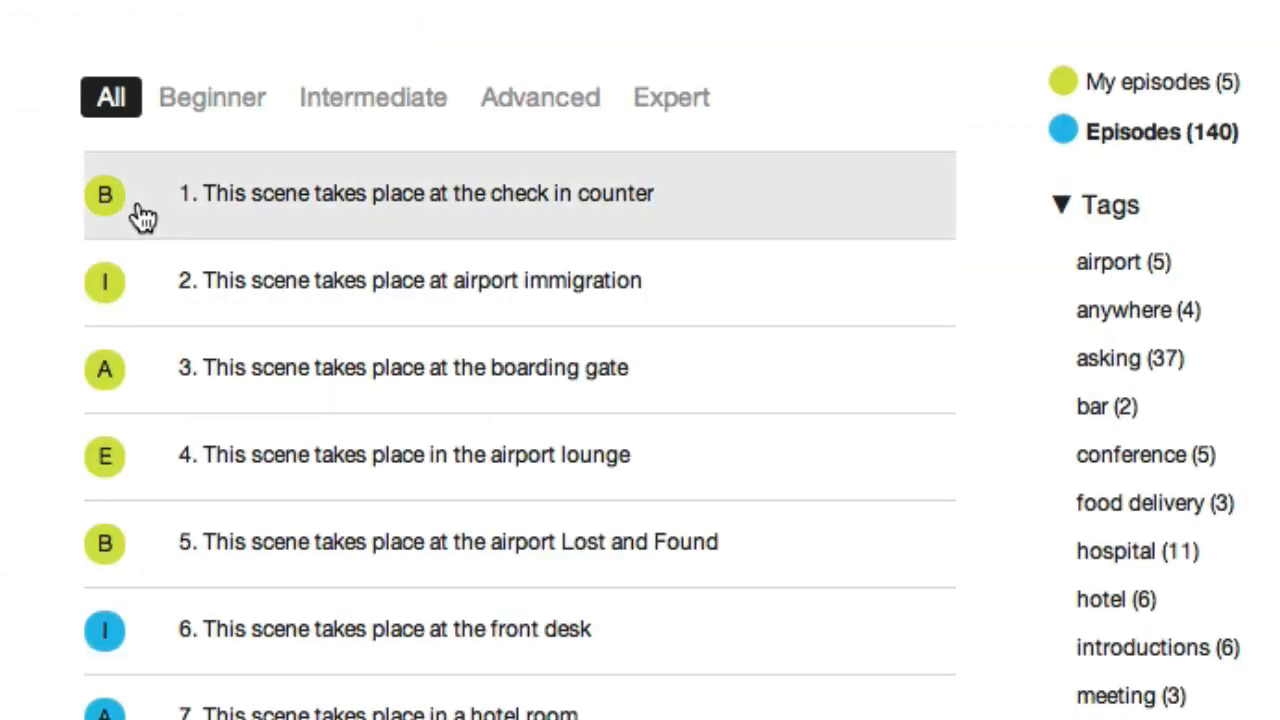
mouse_move(120, 280)
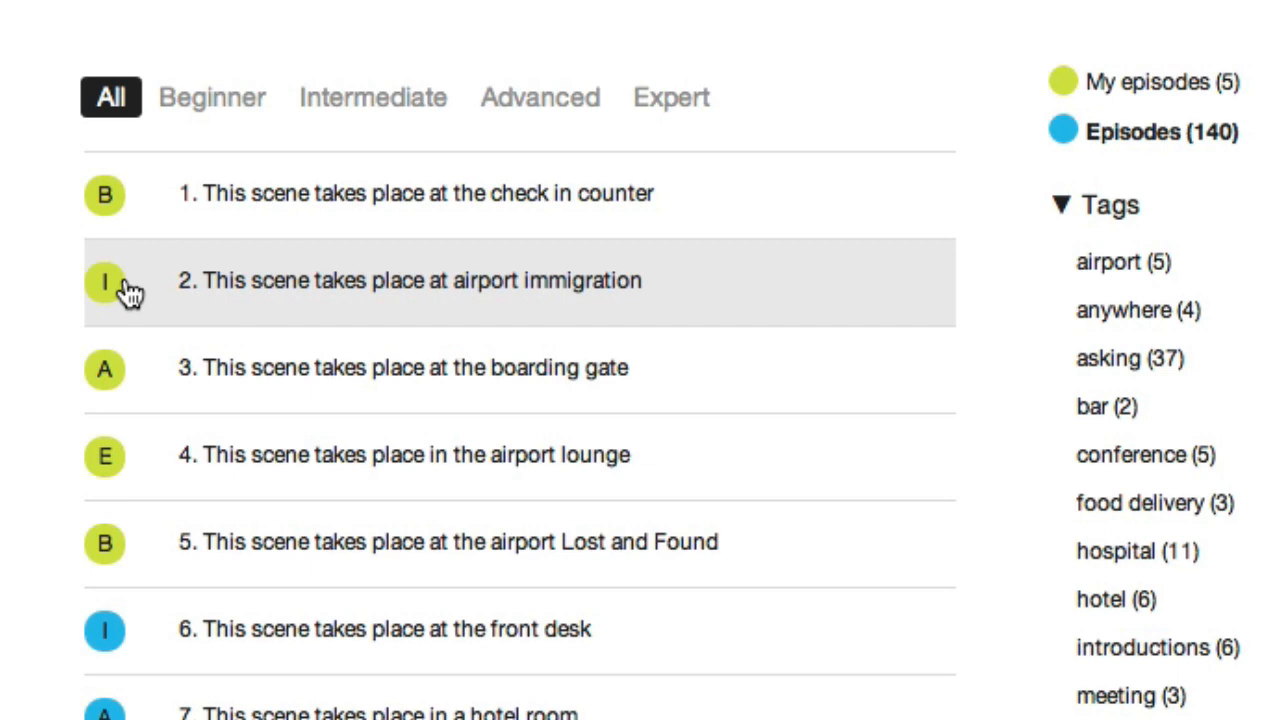
mouse_move(120, 390)
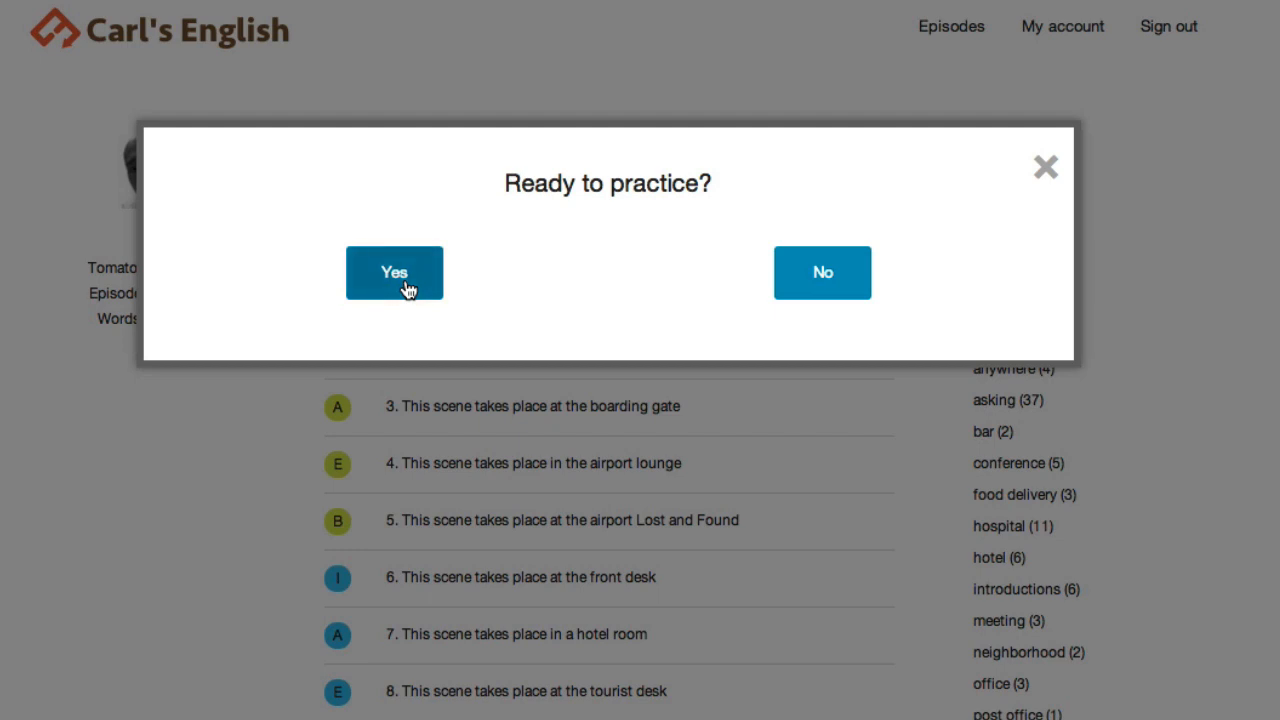
Confirm 'Ready to practice?' to load the front desk dialogue with blank word slots.
left_click(394, 272)
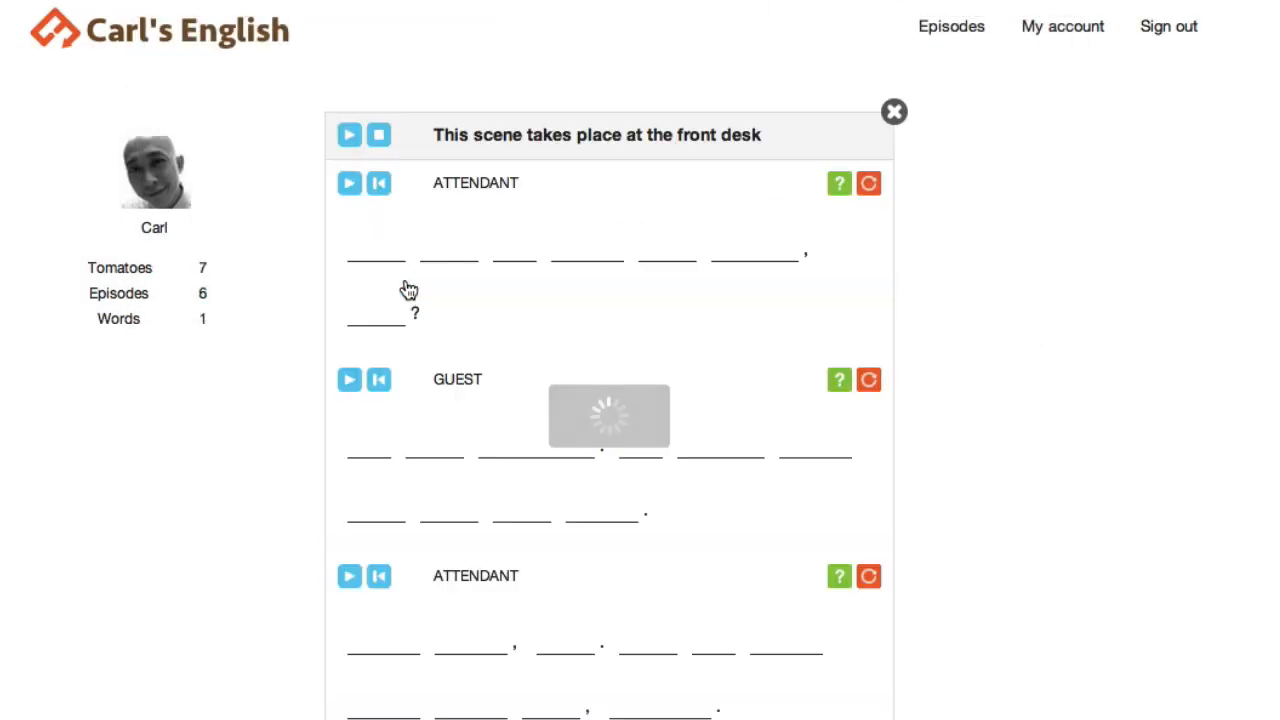
left_click(348, 136)
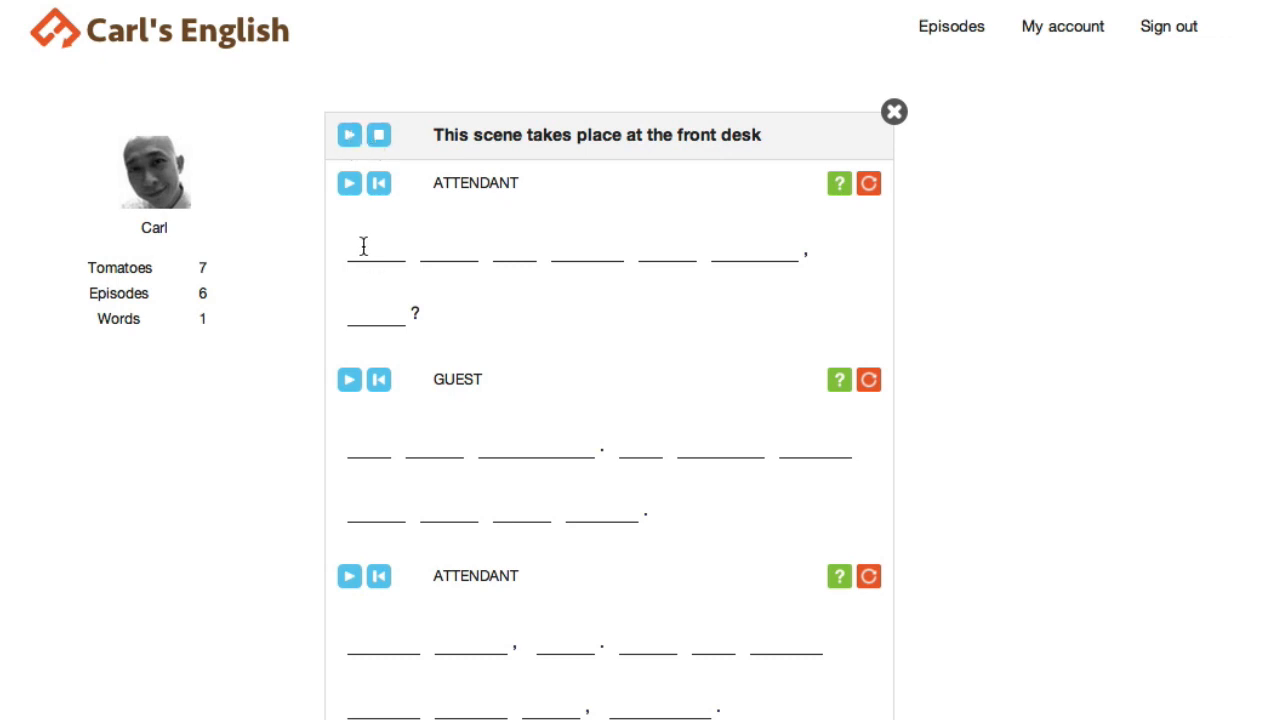
Enter 'hoo' in the first blank and reveal first-letter hints on the guest line.
left_click(376, 248)
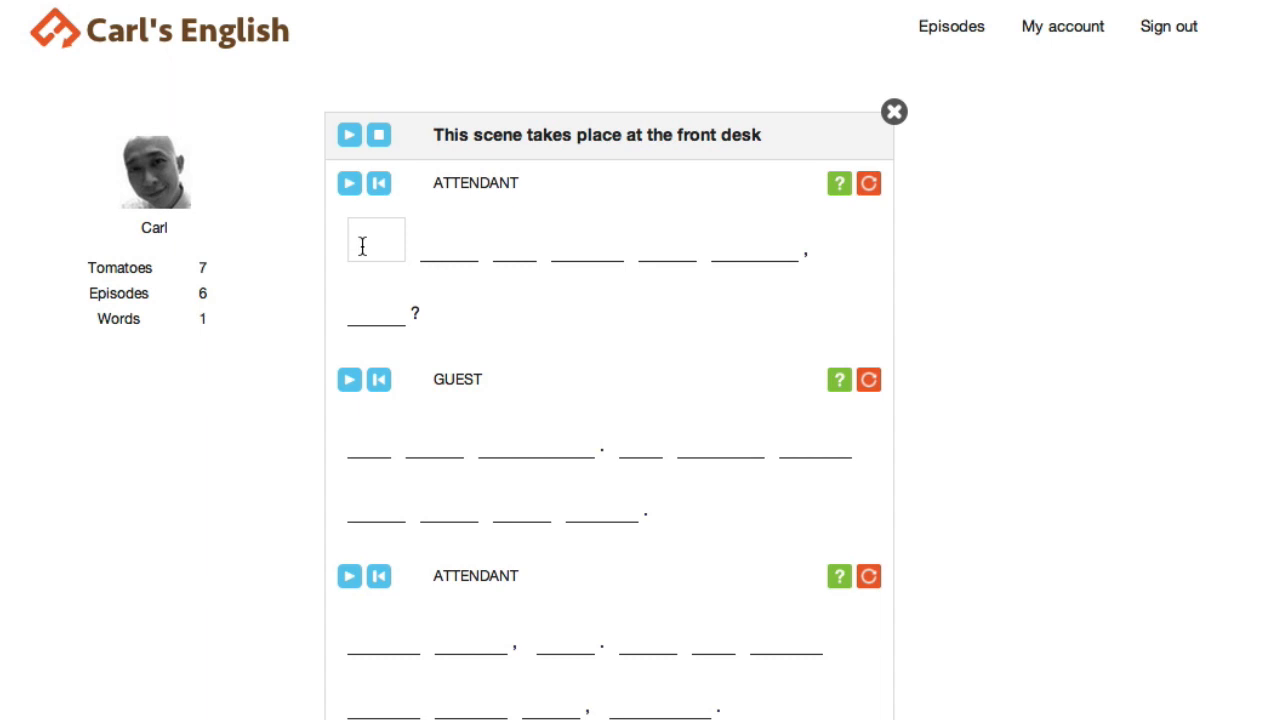
type("hoo")
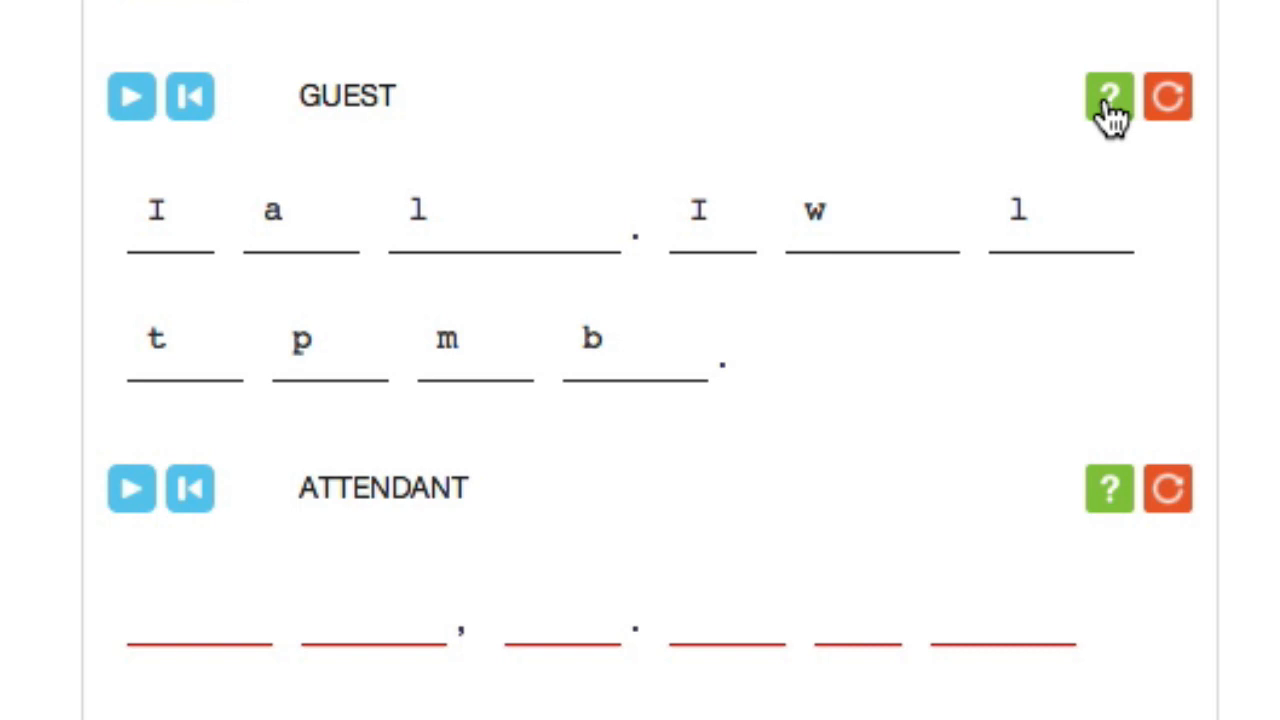
left_click(1108, 96)
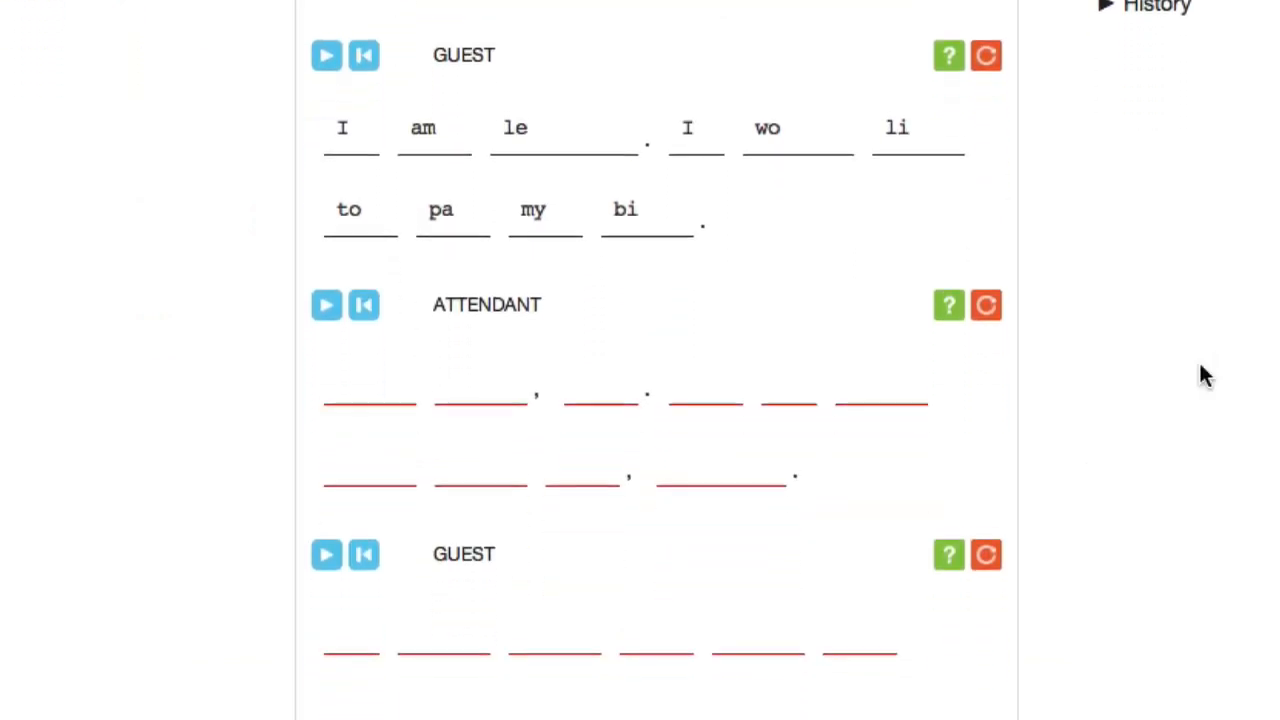
scroll("down", 3)
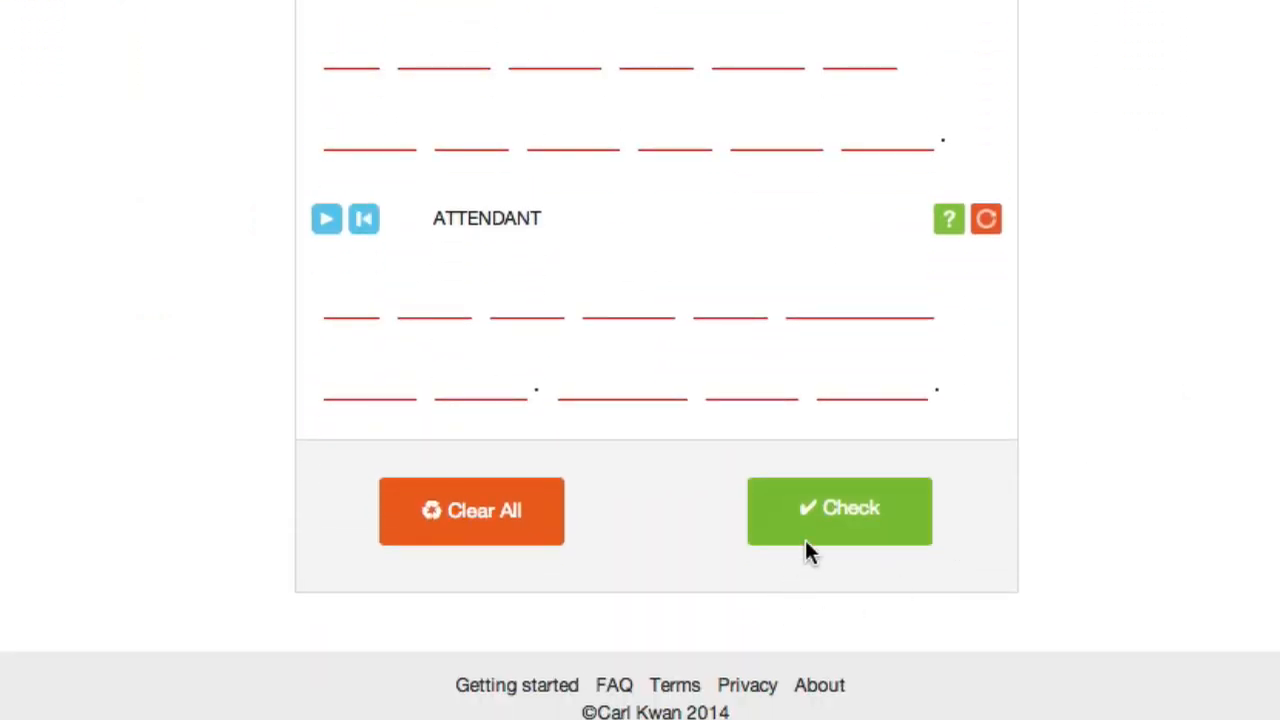
Check the answers, earning 24 points with words colour-marked by correctness.
left_click(840, 510)
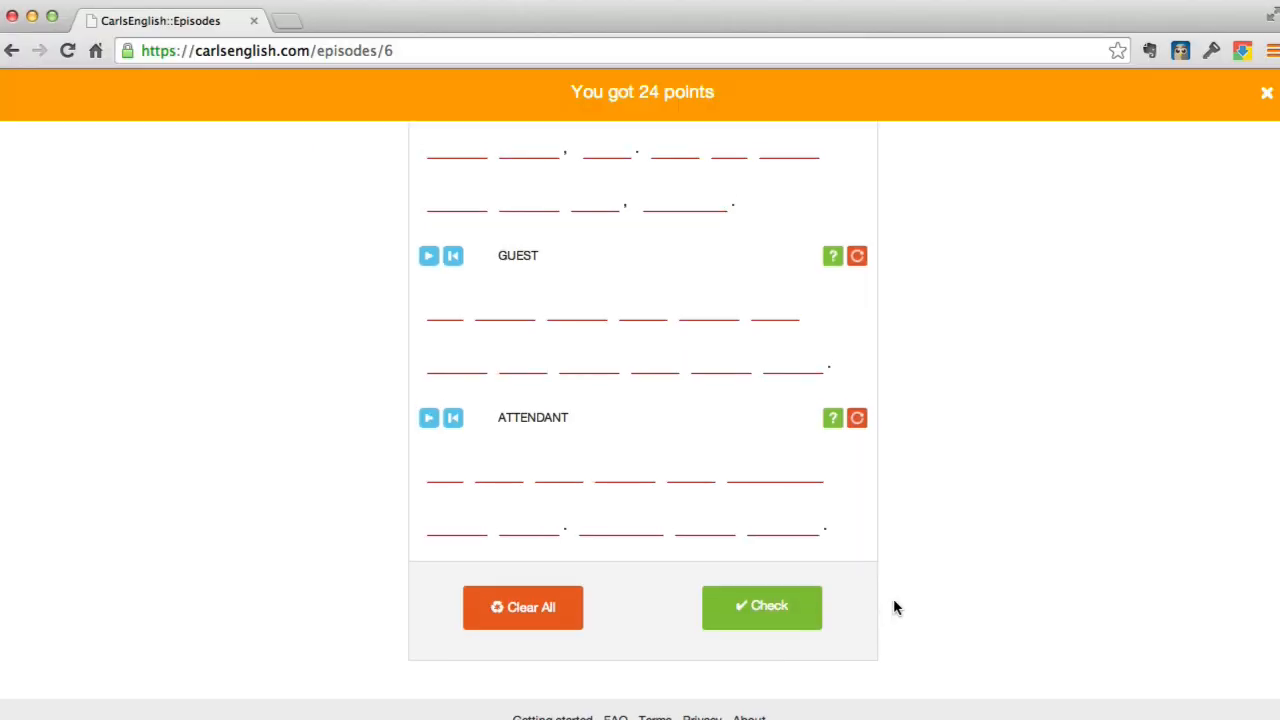
left_click(760, 608)
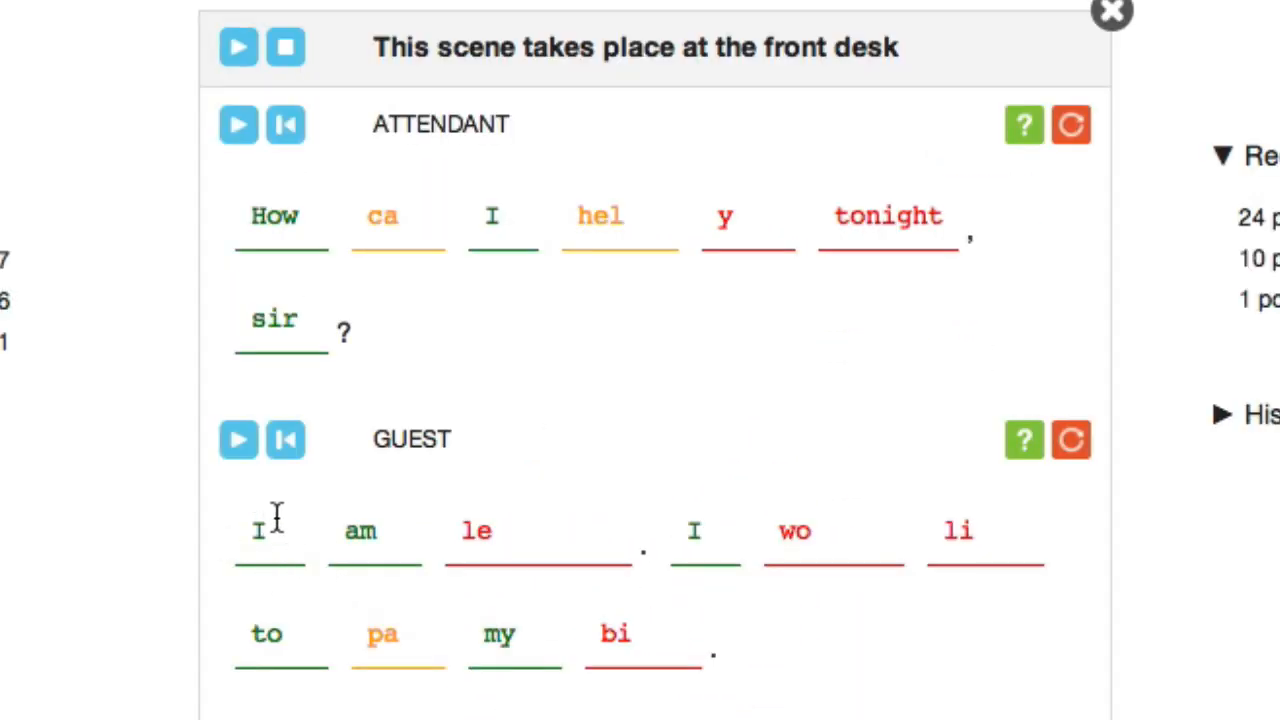
mouse_move(364, 650)
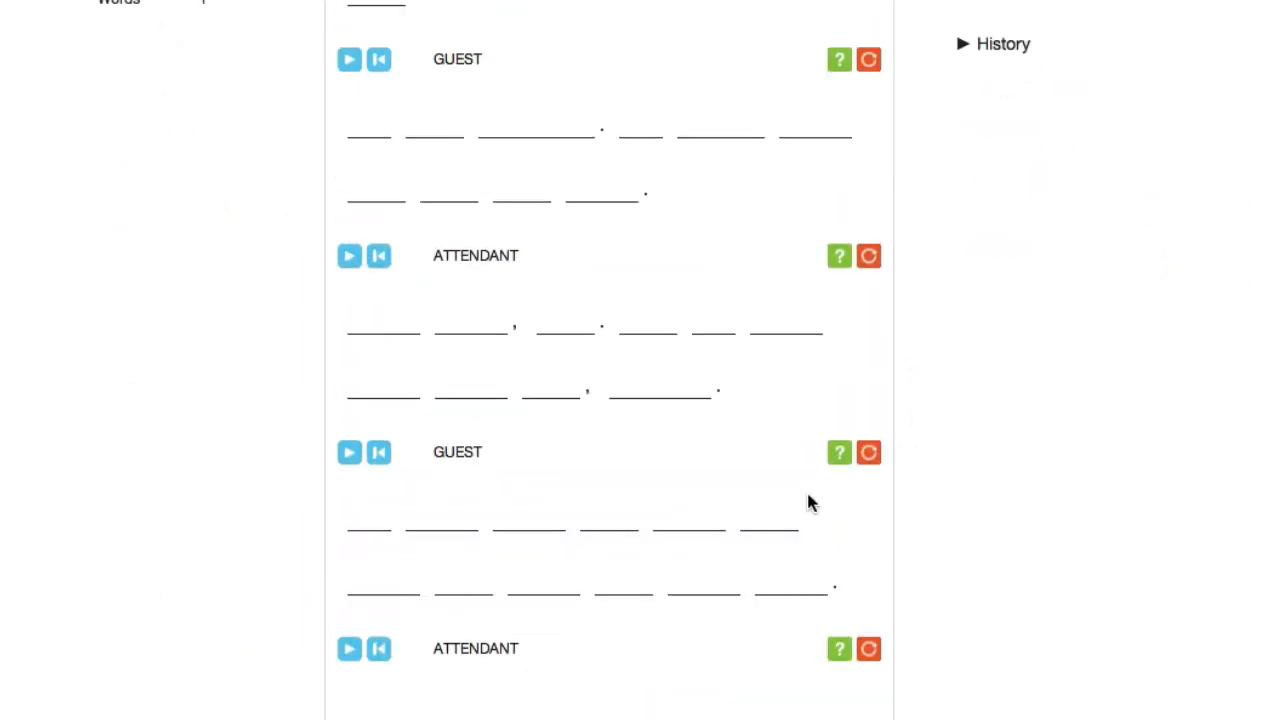
Return to the top of the cleared exercise to see 24 points among recent scores.
scroll("up", 3)
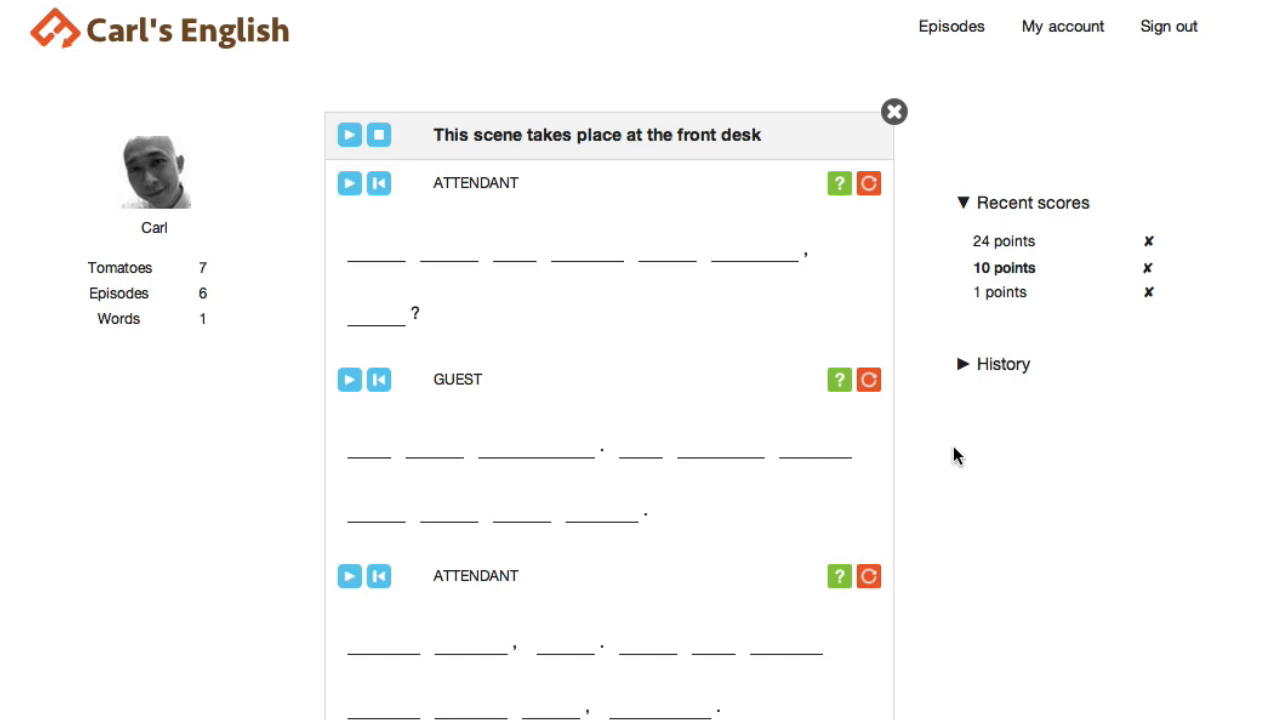